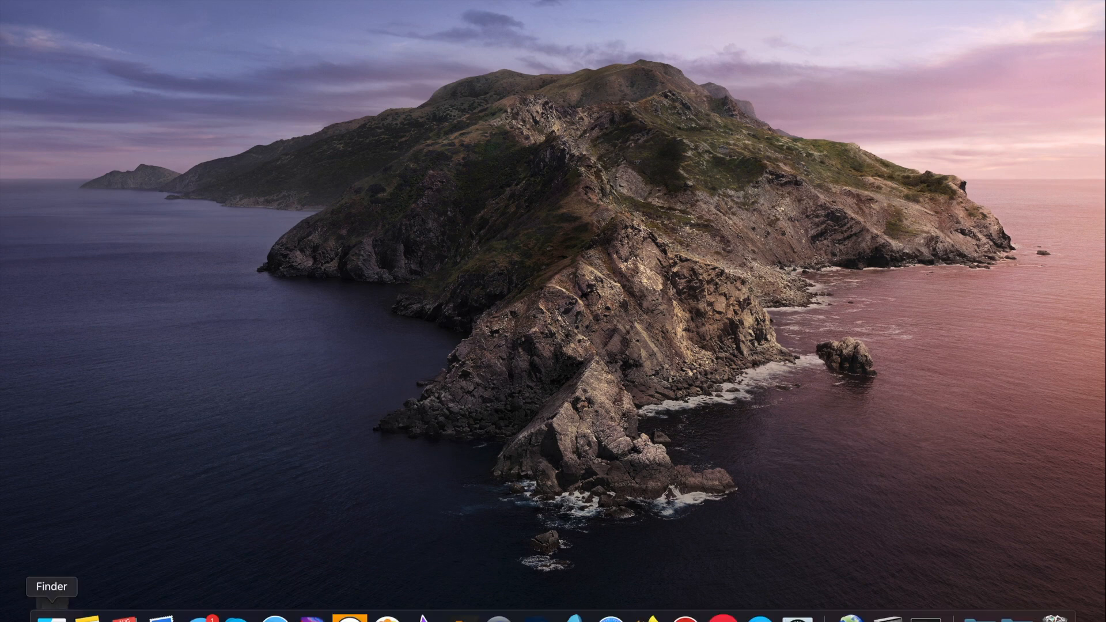
Step: Bring up a Finder window on the Custom icons folder with chrome.png and diamond.png
click(49, 618)
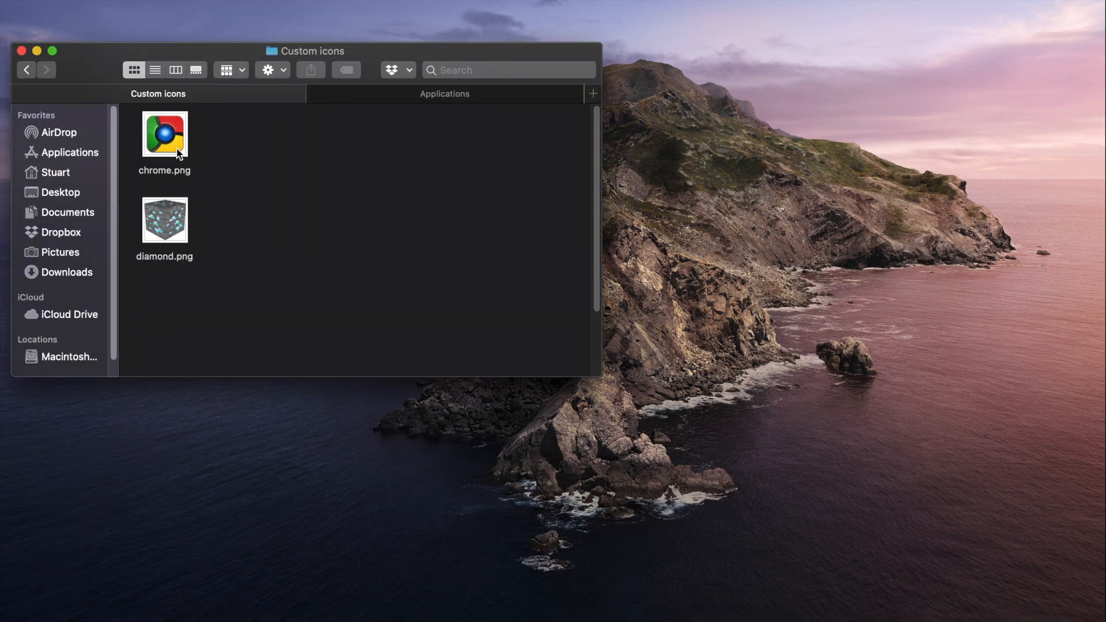
mouse_move(181, 220)
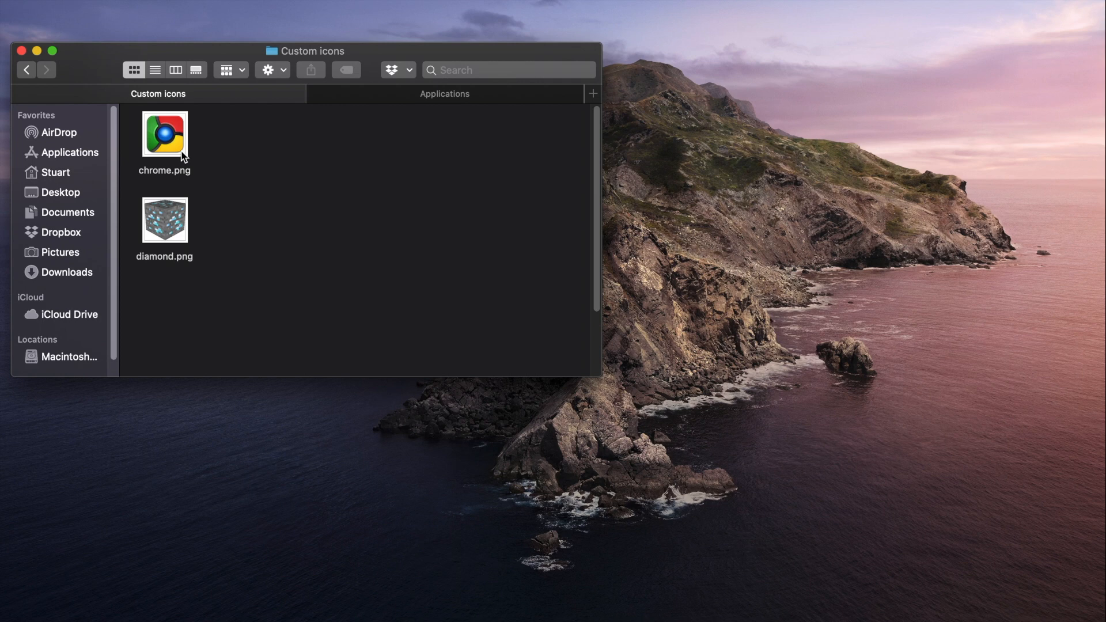
mouse_move(181, 221)
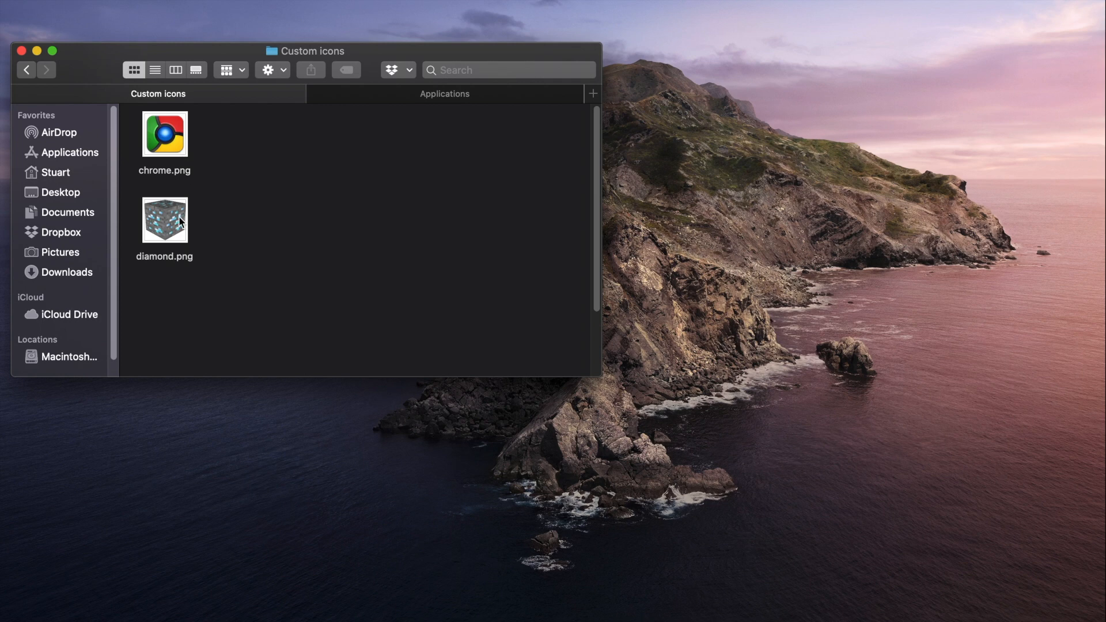
mouse_move(739, 52)
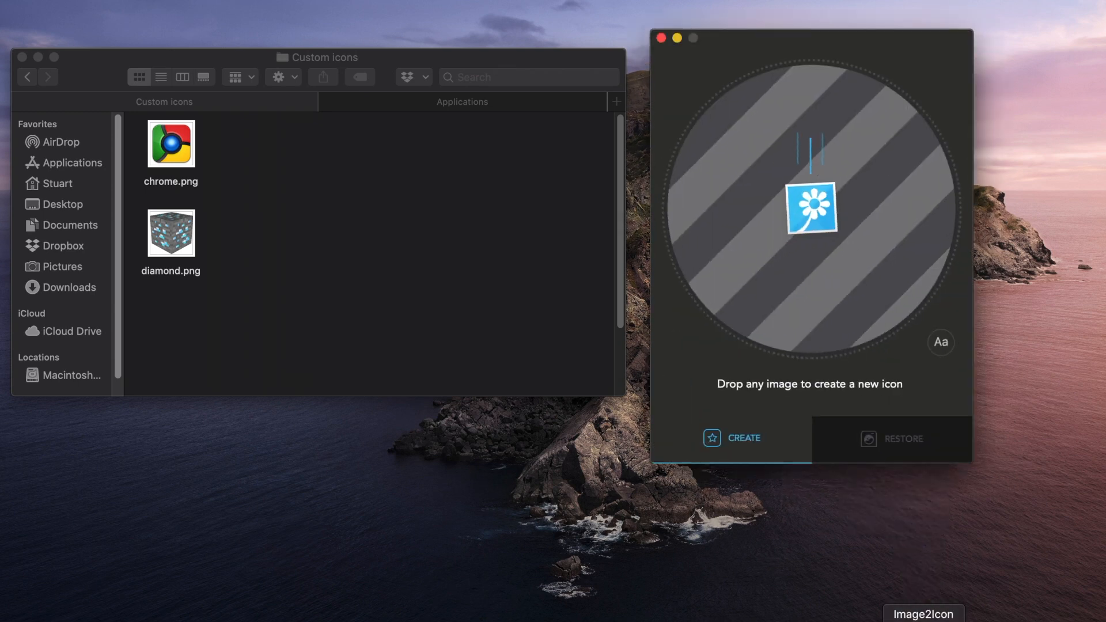
mouse_move(912, 409)
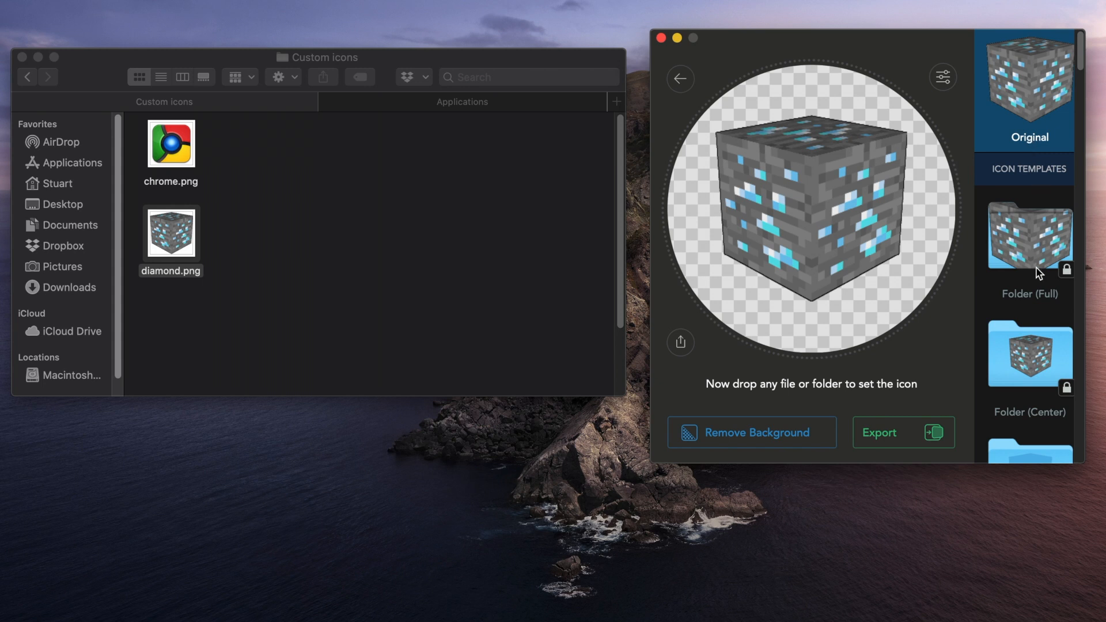
Step: Load diamond.png into Image2Icon, remove its background, and review the image adjustment settings
scroll(down, 3)
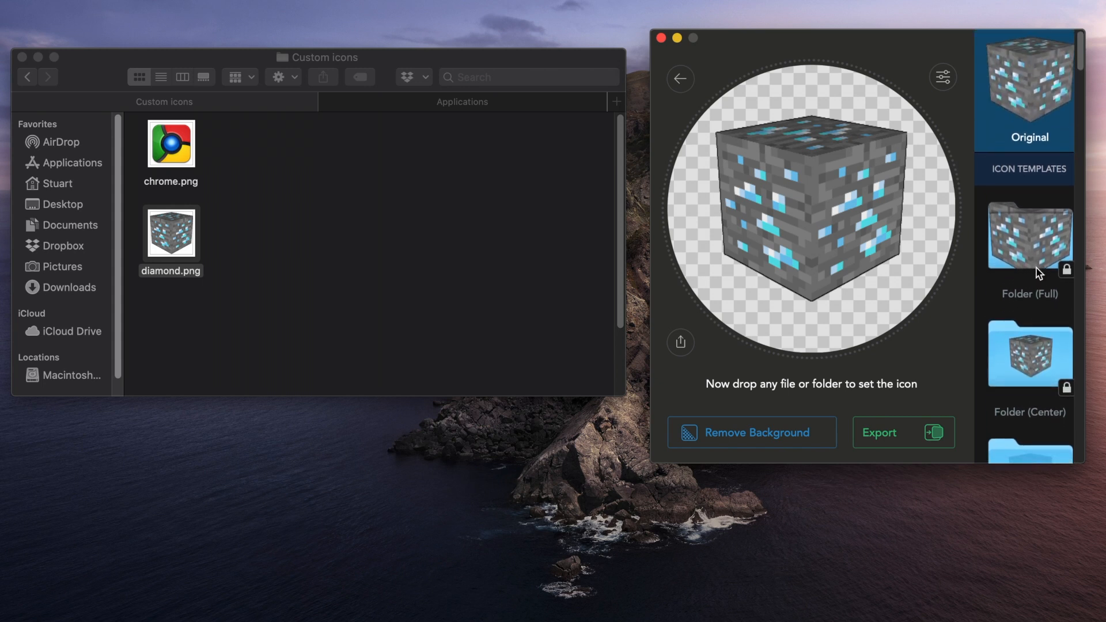
mouse_move(946, 233)
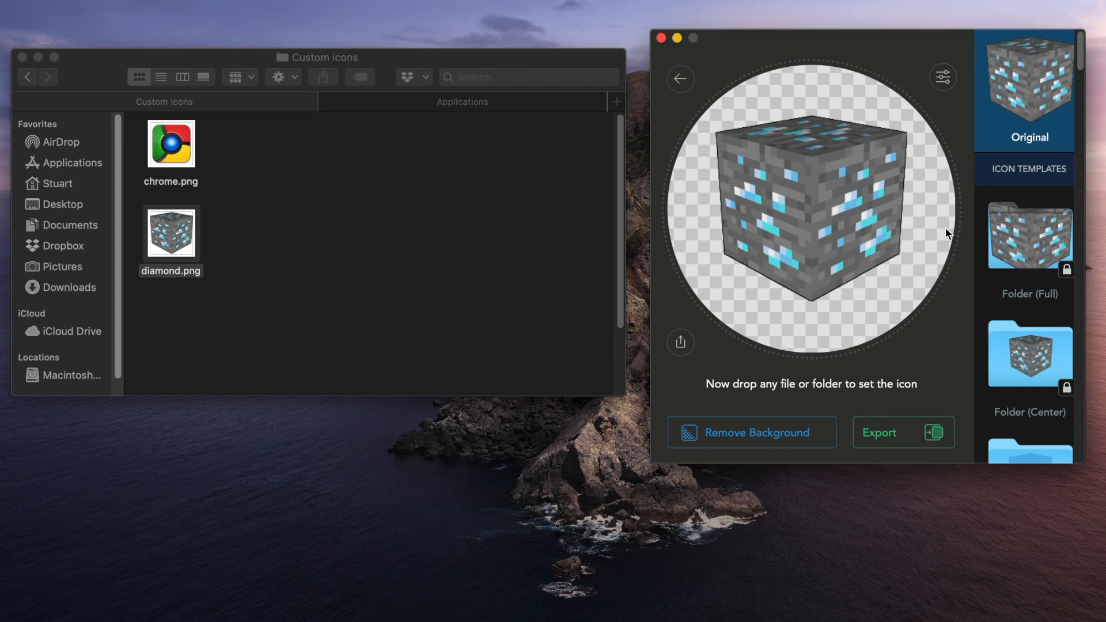
mouse_move(810, 438)
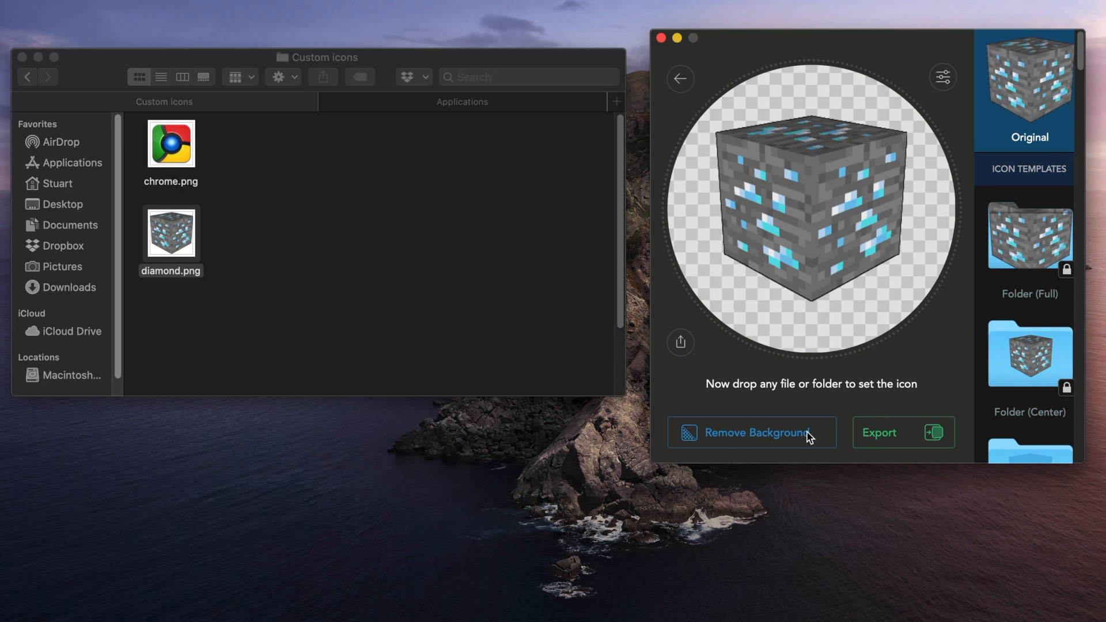
click(750, 432)
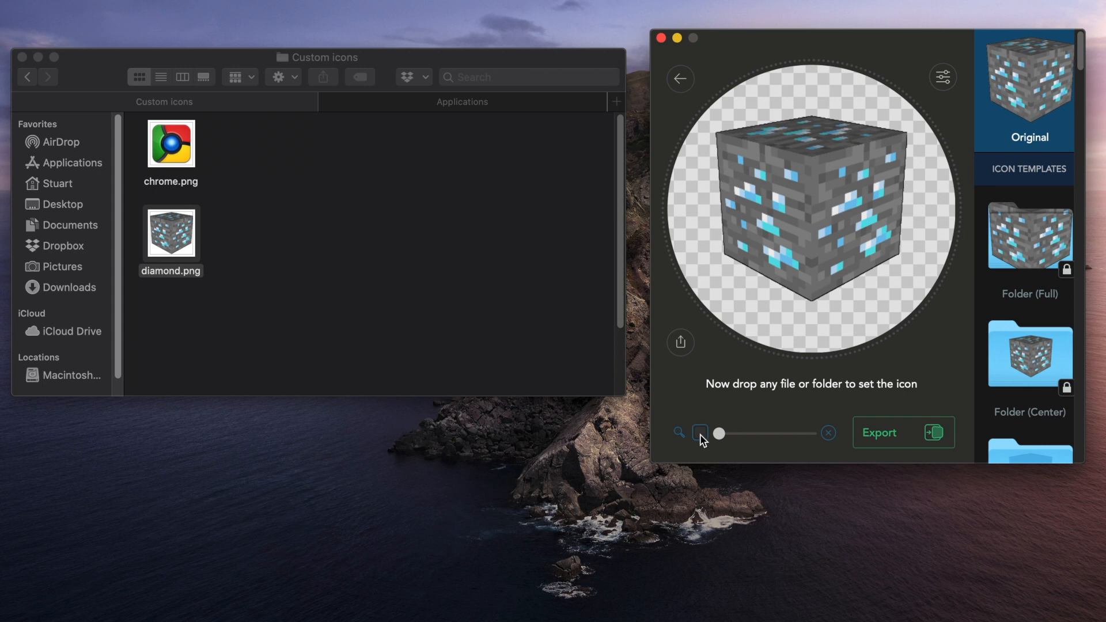
mouse_move(953, 83)
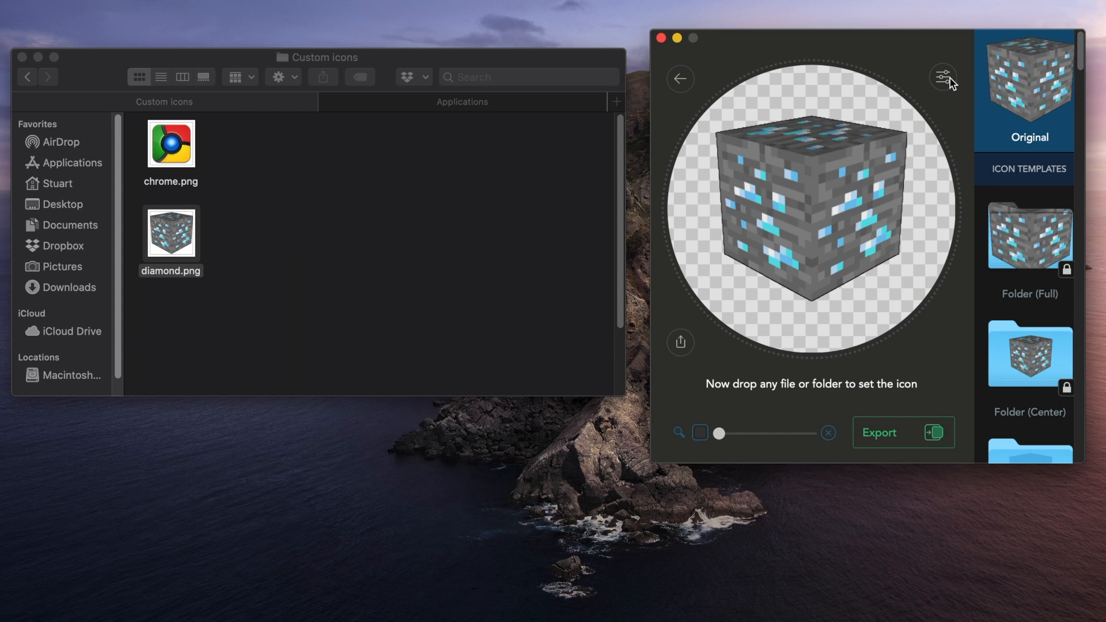
click(944, 77)
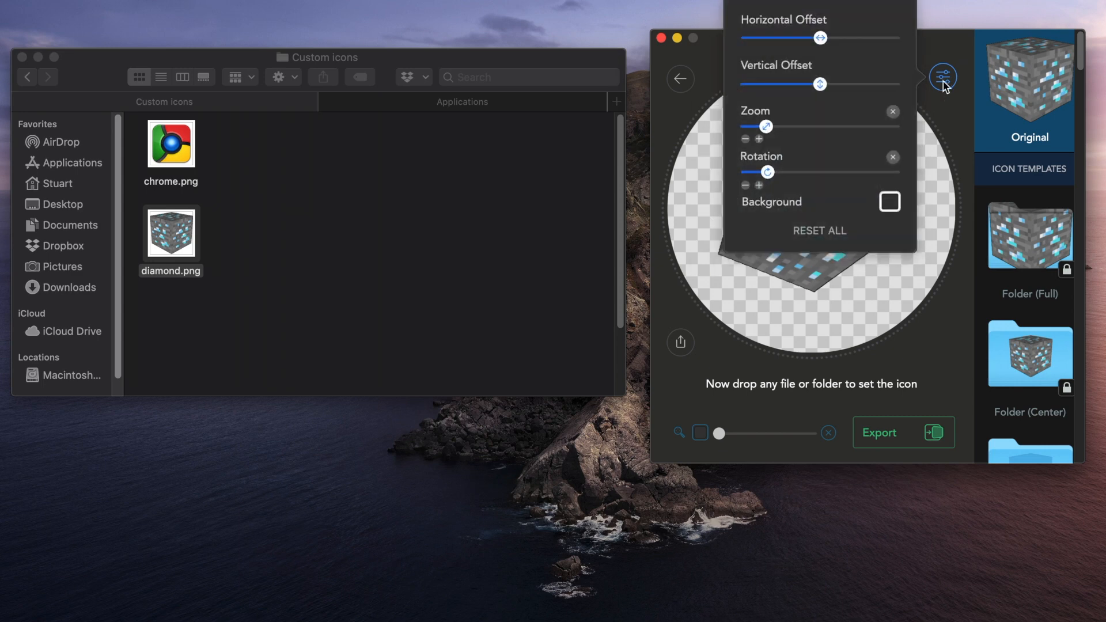
click(943, 77)
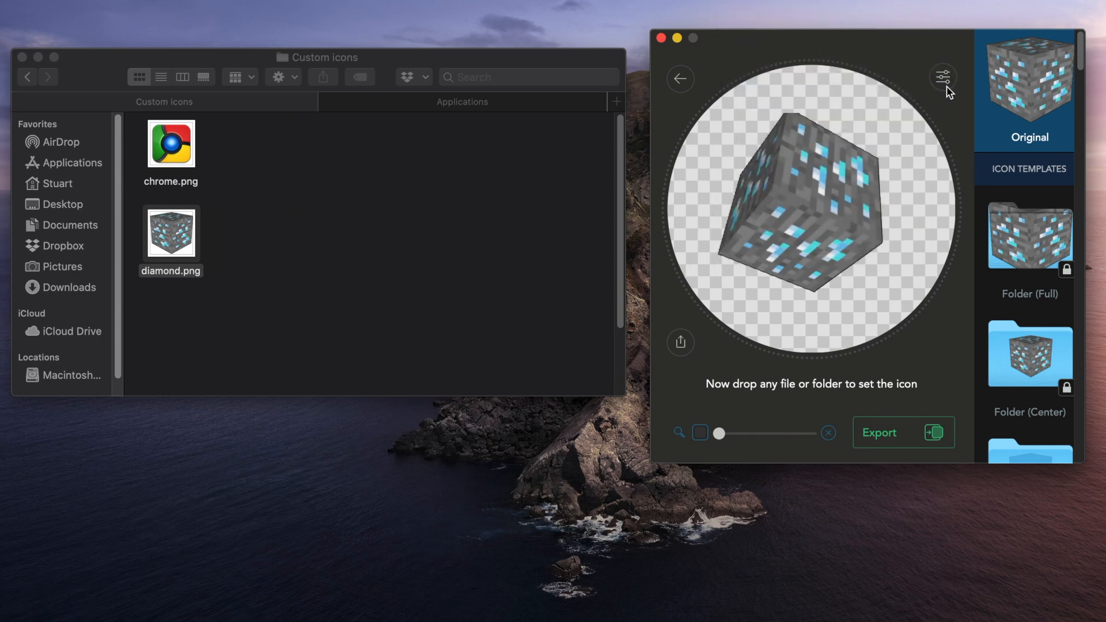
click(942, 77)
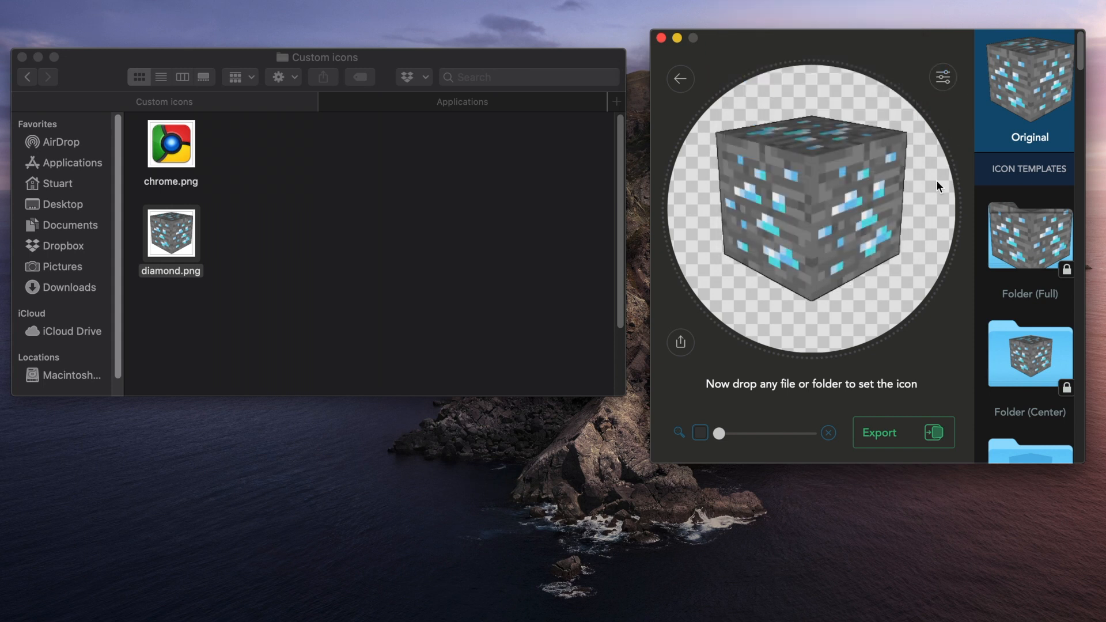
mouse_move(555, 111)
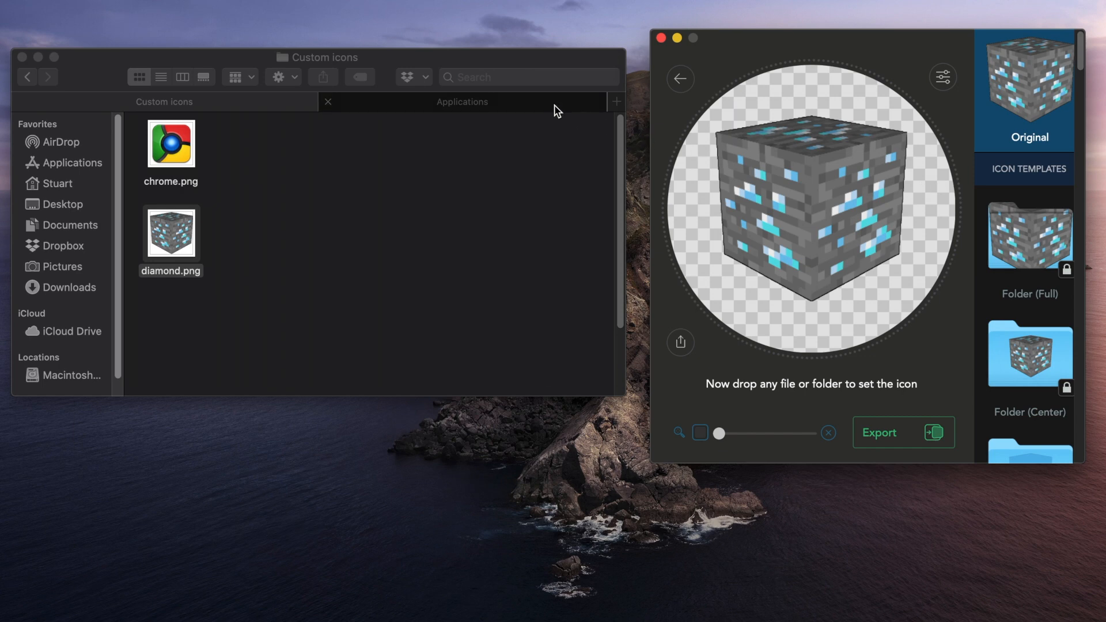
Step: Apply the diamond block icon to Minecraft.app from the Applications folder
click(461, 101)
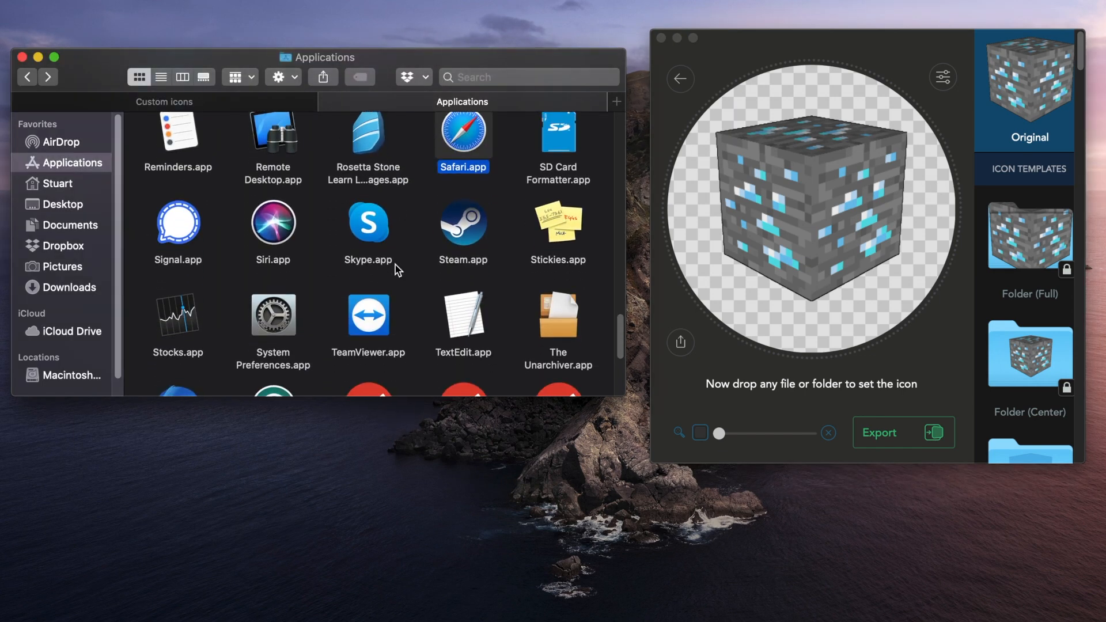
scroll(down, 3)
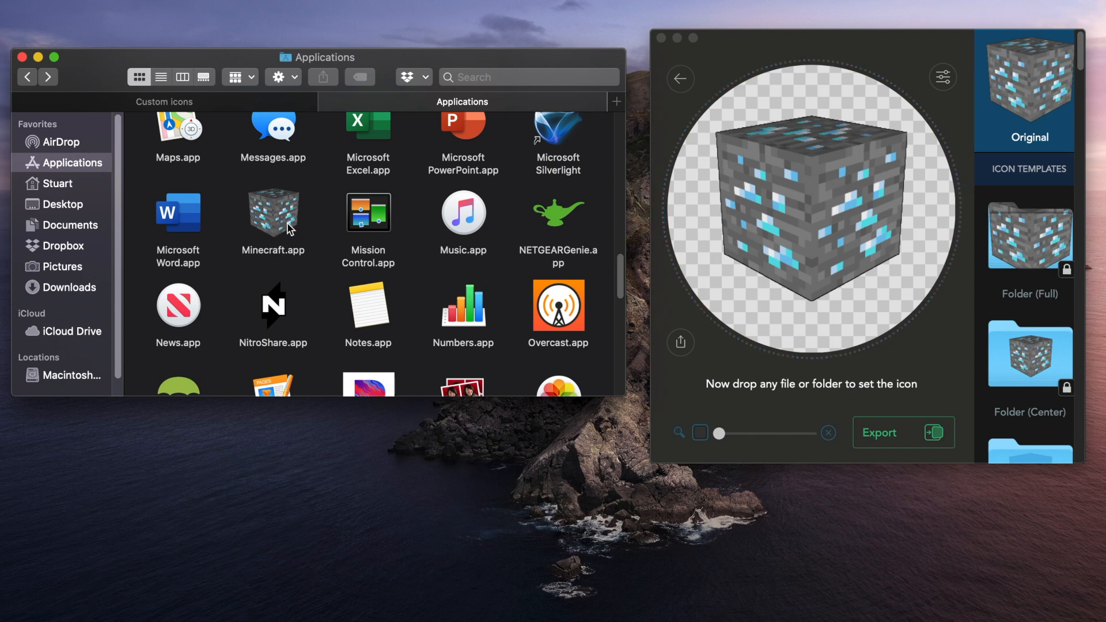
mouse_move(672, 93)
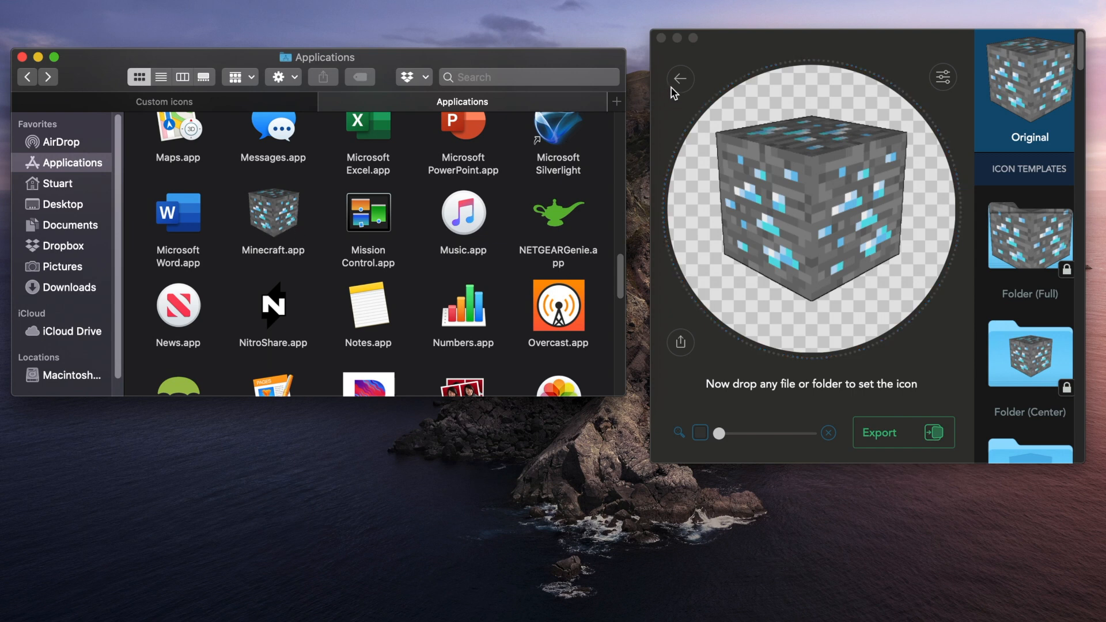
Step: Restore Minecraft.app's original grass block icon via Restore mode, then return to the Create start screen
click(680, 78)
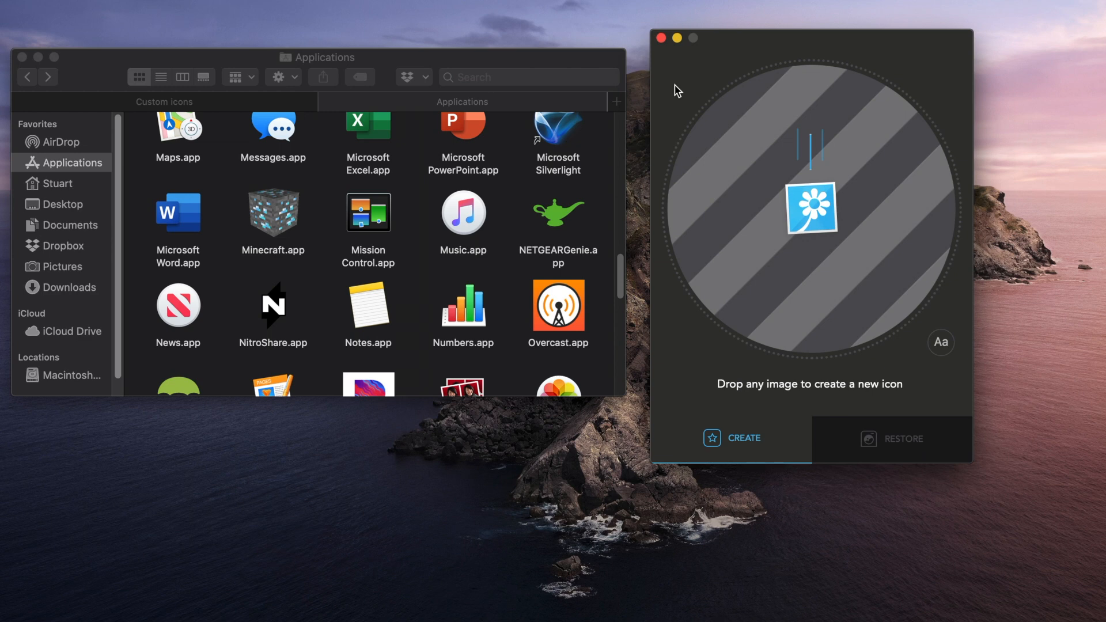
mouse_move(882, 455)
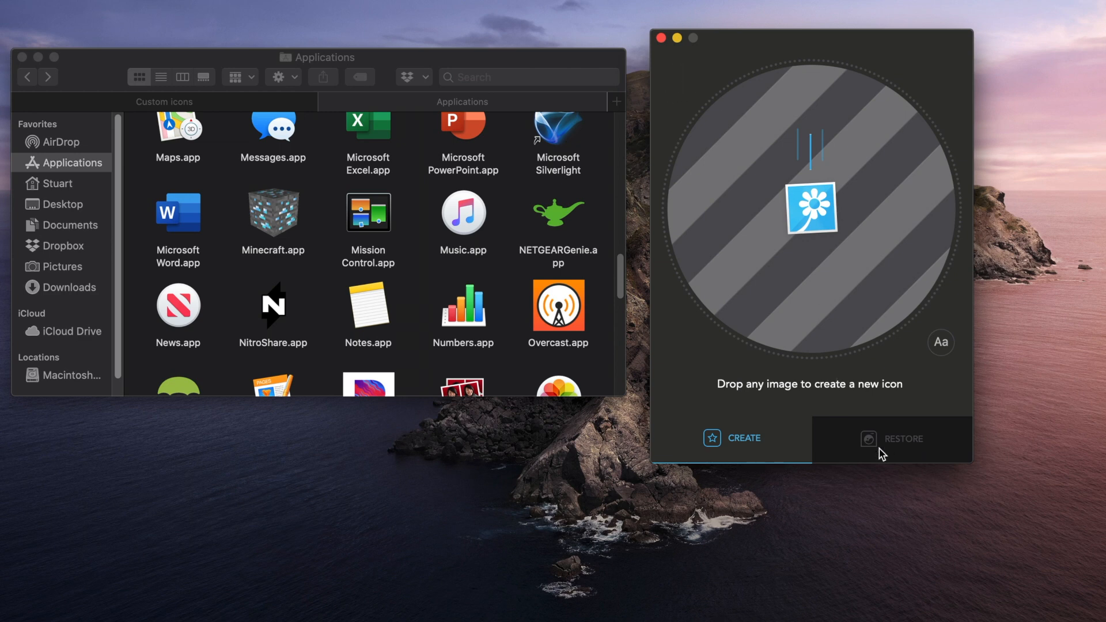
click(902, 438)
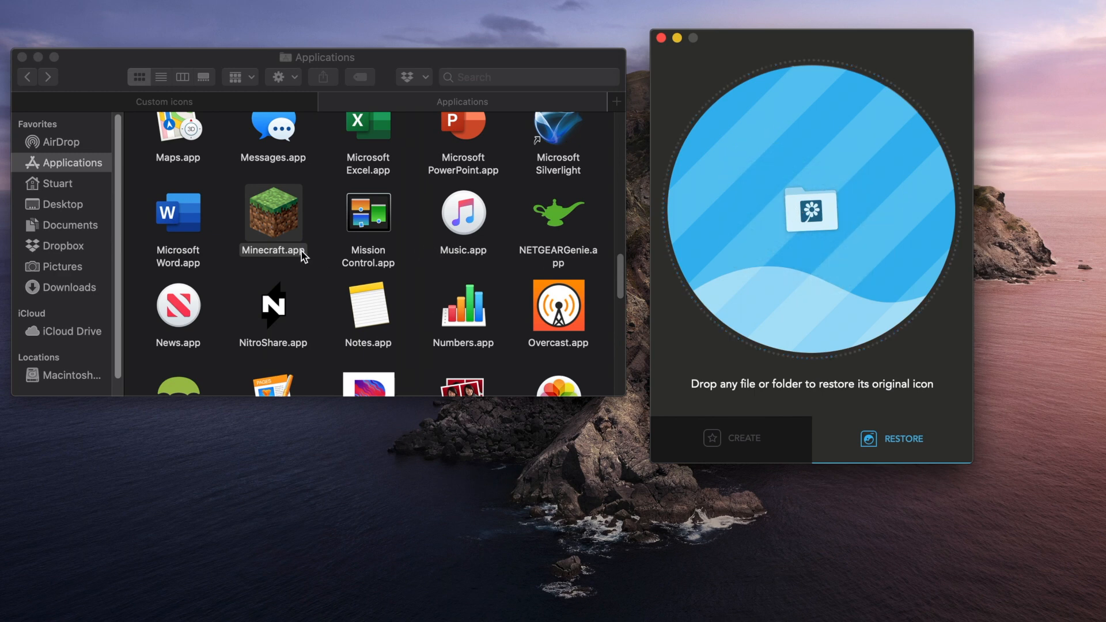
click(733, 437)
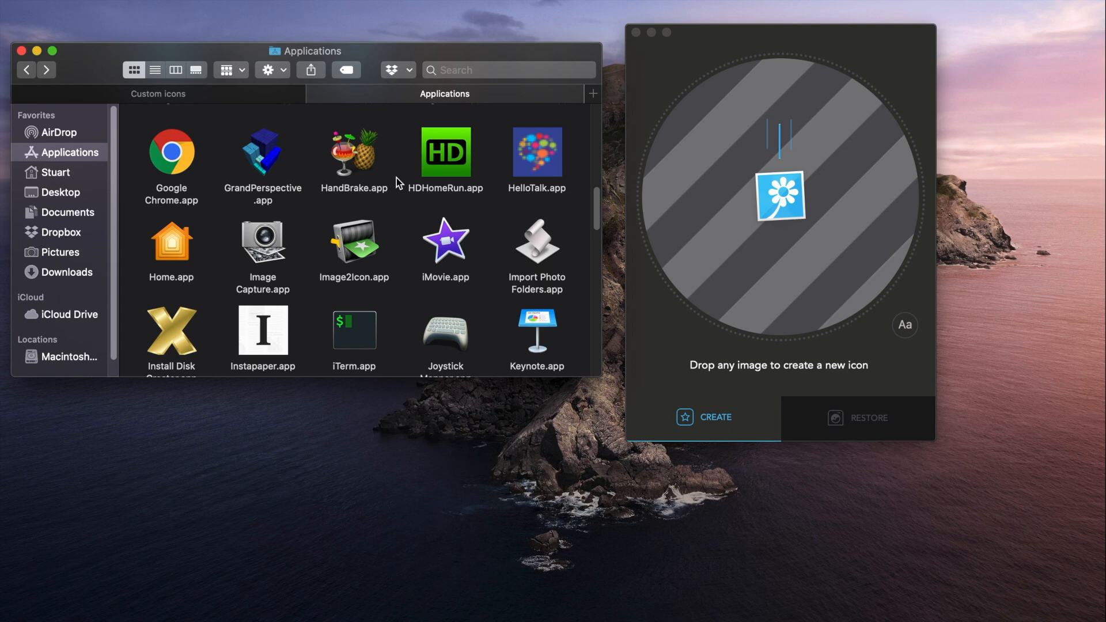
Step: Load chrome.png from Custom icons into Image2Icon and list its export formats, including ICNS
click(158, 93)
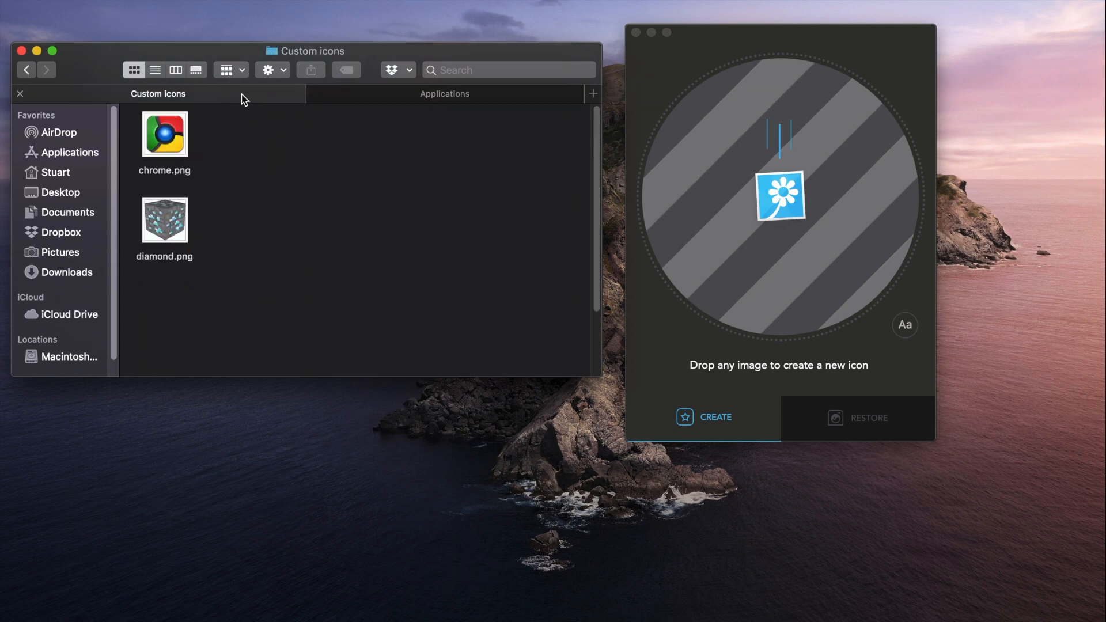
click(164, 134)
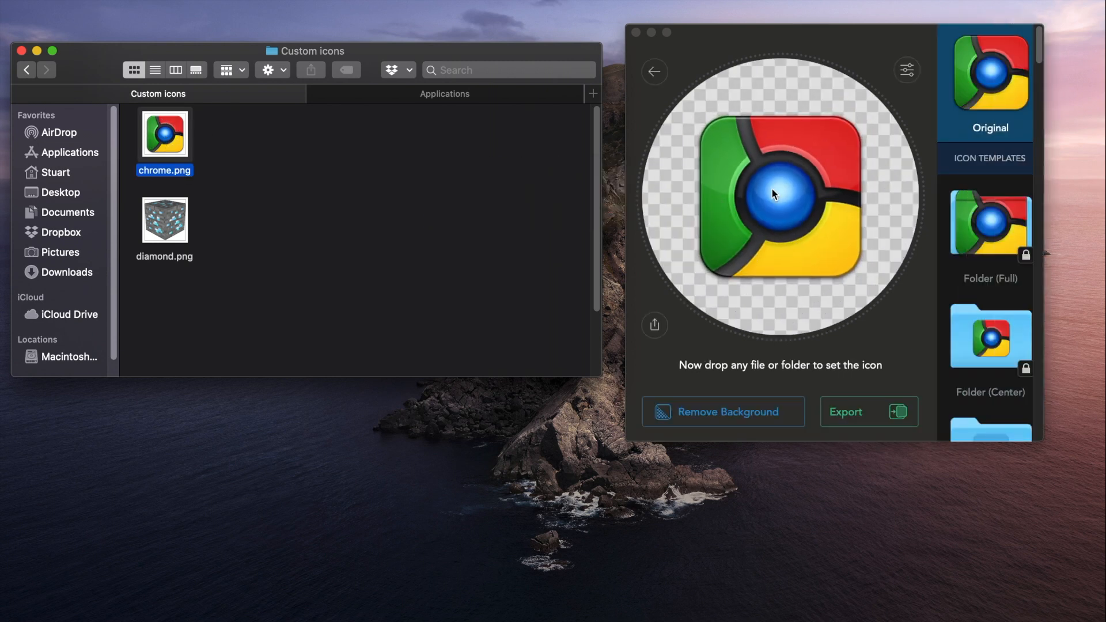
mouse_move(874, 414)
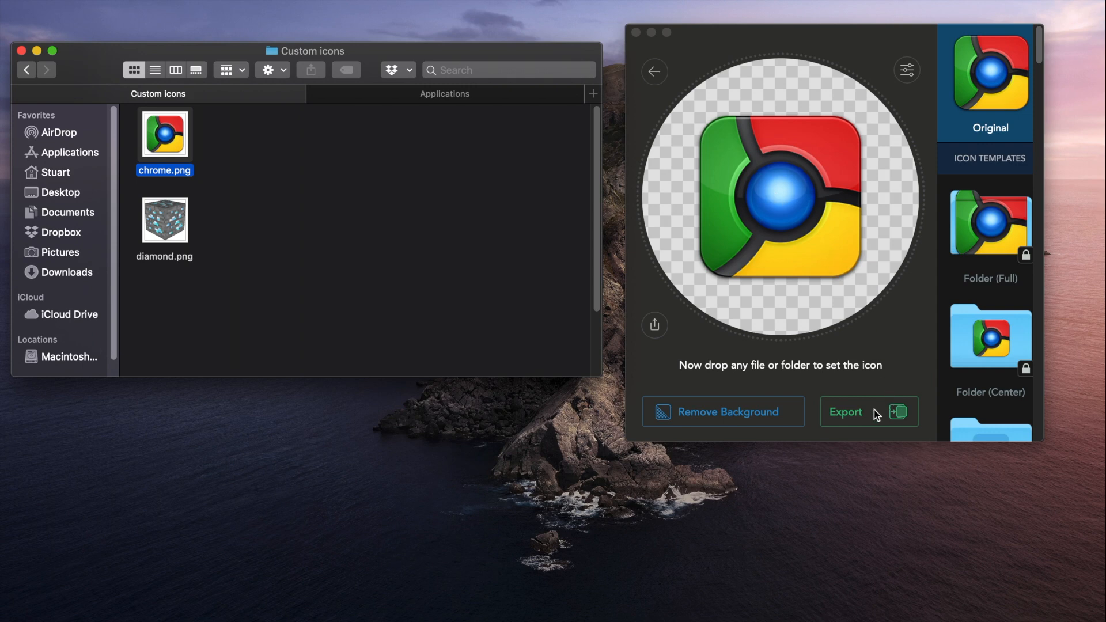
click(845, 412)
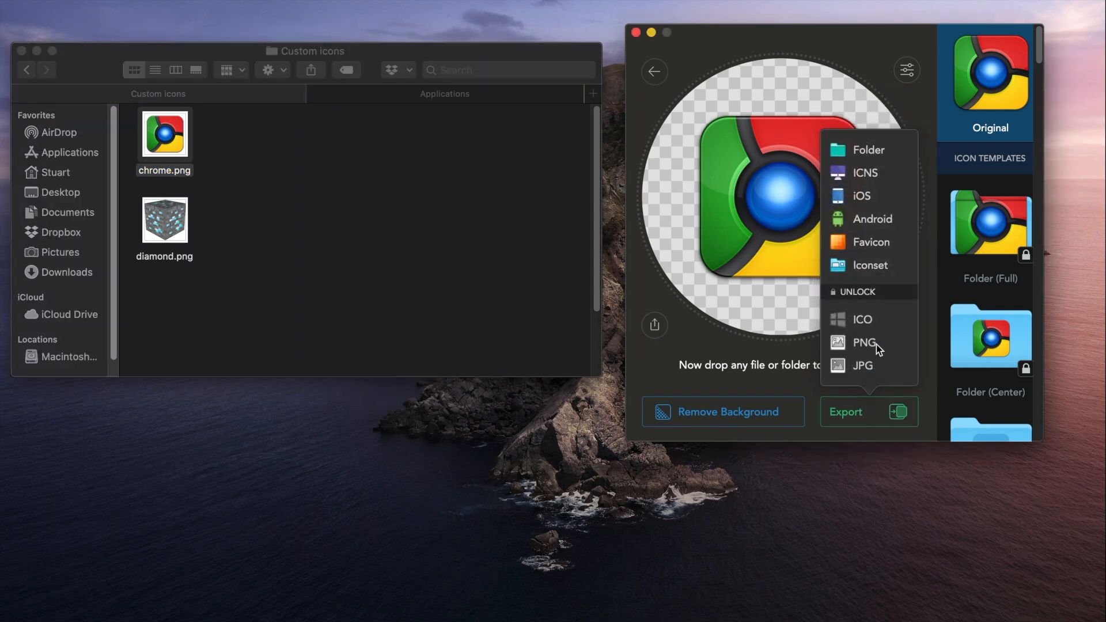
mouse_move(896, 173)
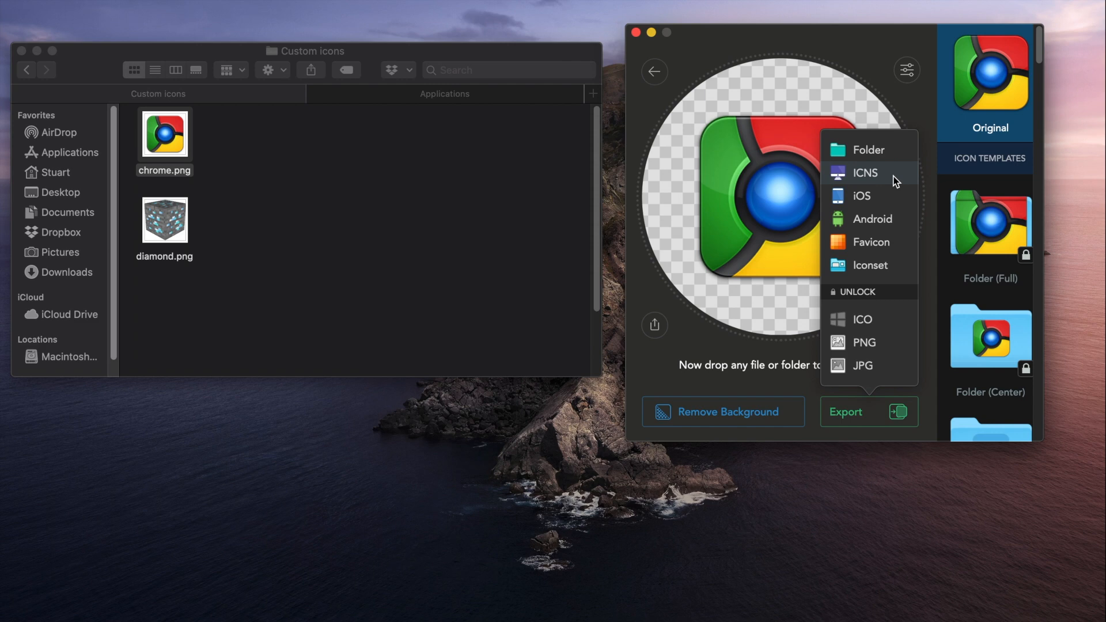
mouse_move(897, 203)
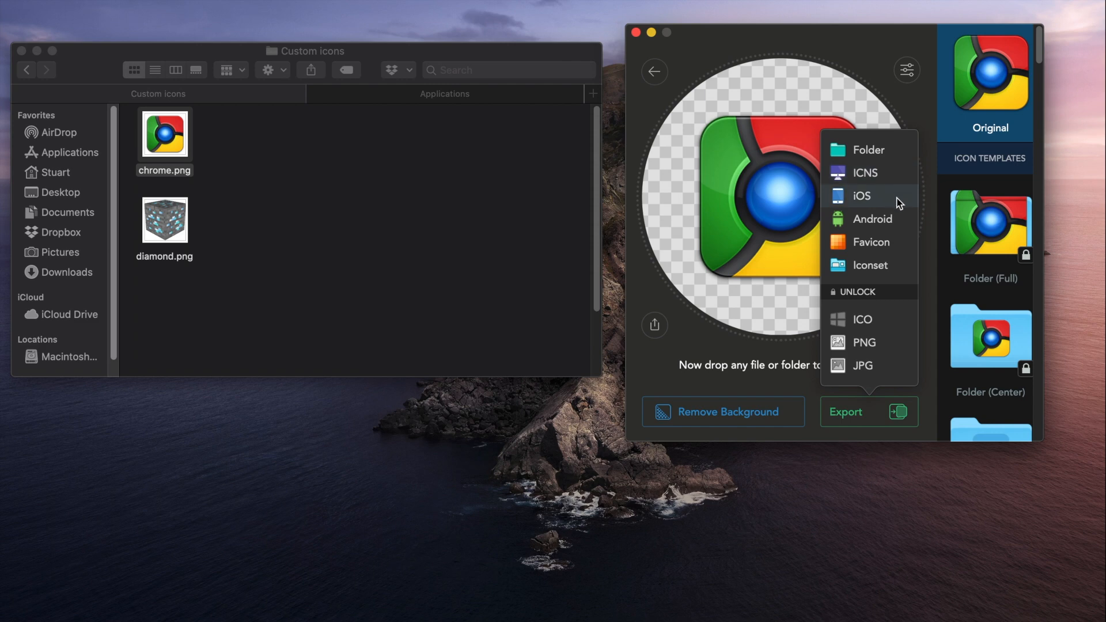
mouse_move(900, 220)
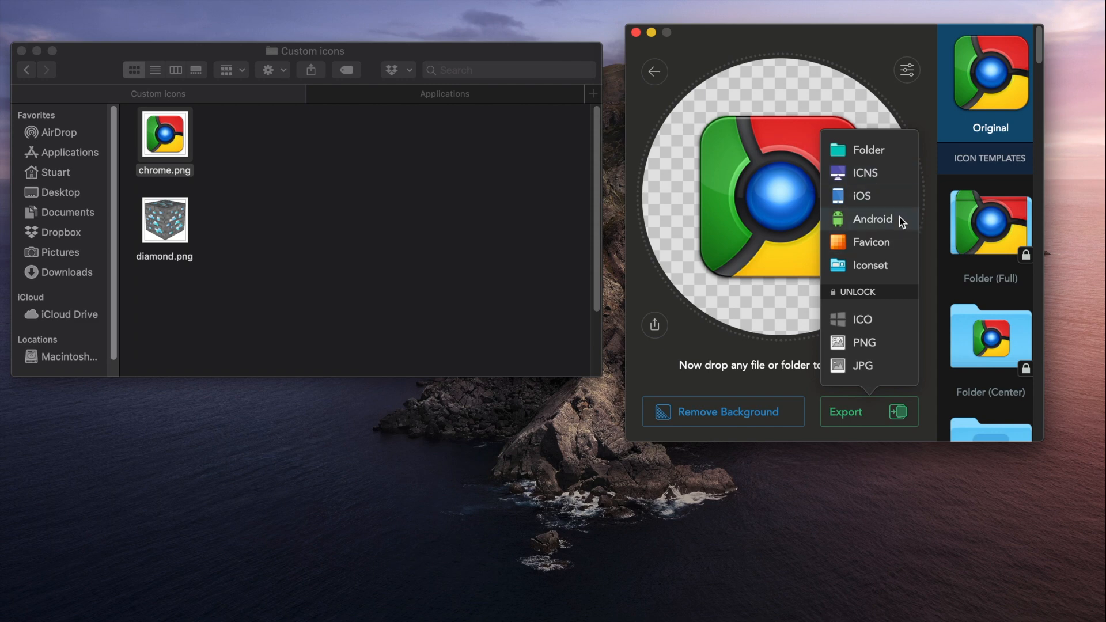
mouse_move(899, 249)
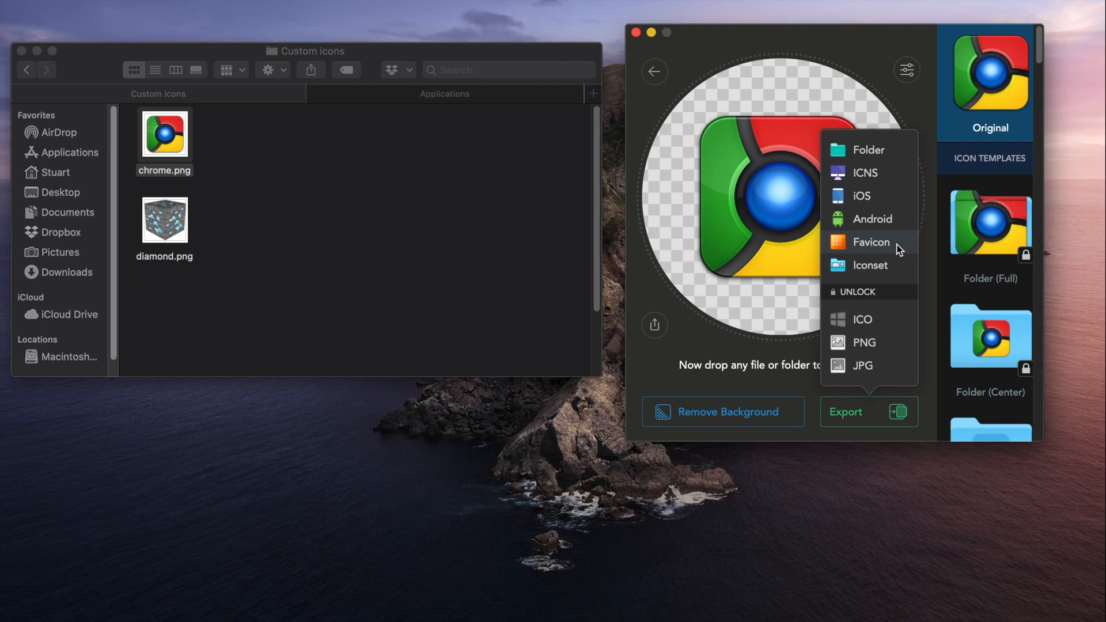
mouse_move(891, 174)
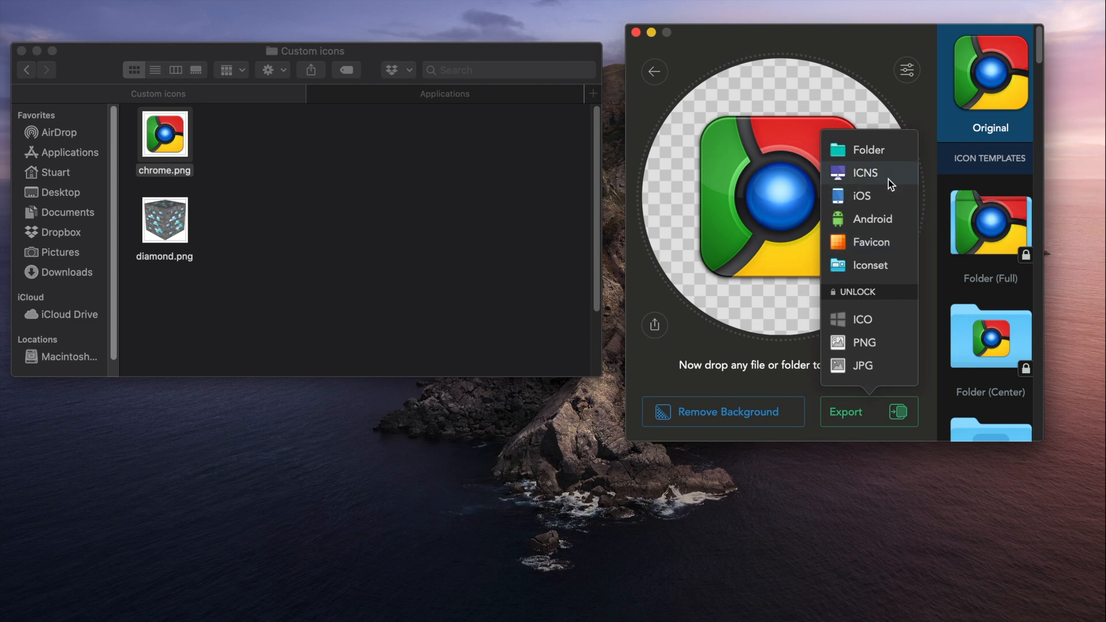
mouse_move(885, 183)
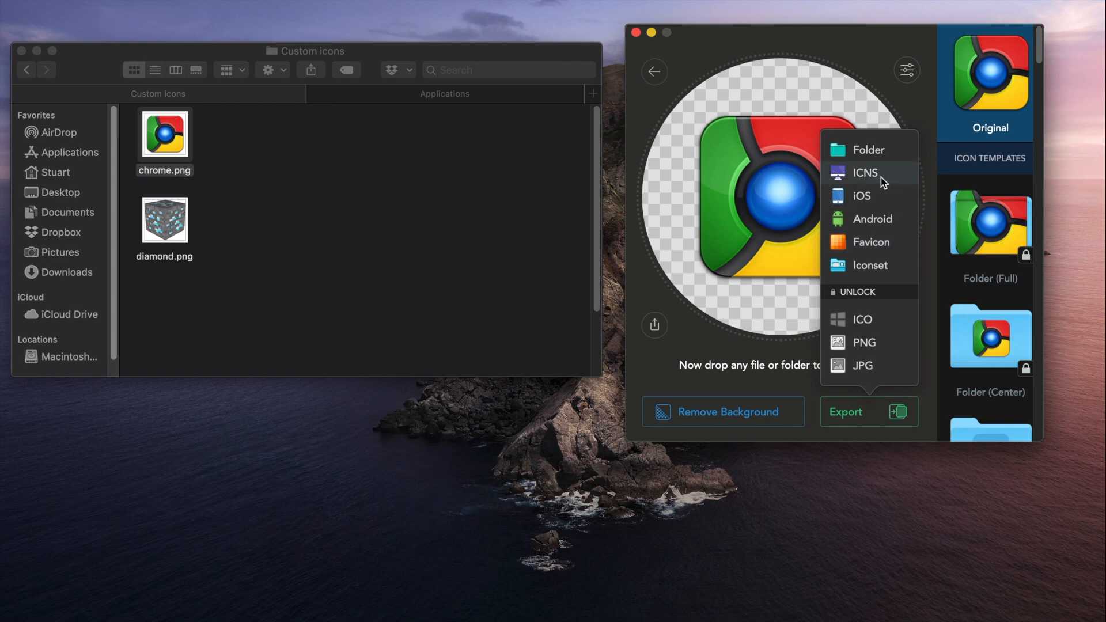
Step: Export the Chrome icon as chrome.icns into the Custom icons folder beside chrome.png
click(865, 172)
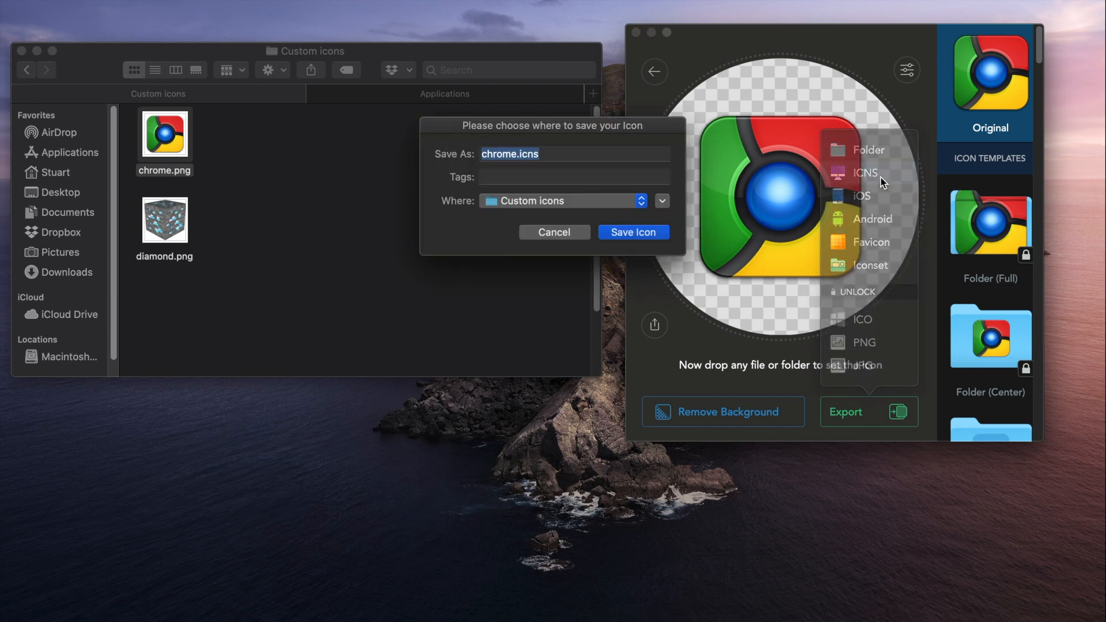
click(610, 206)
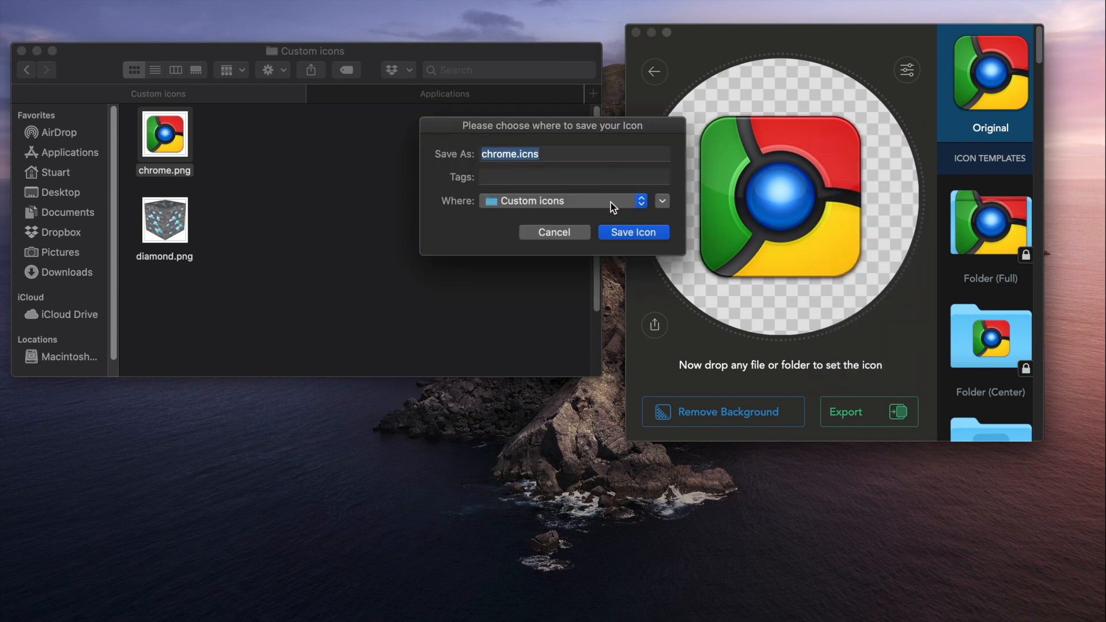
mouse_move(577, 204)
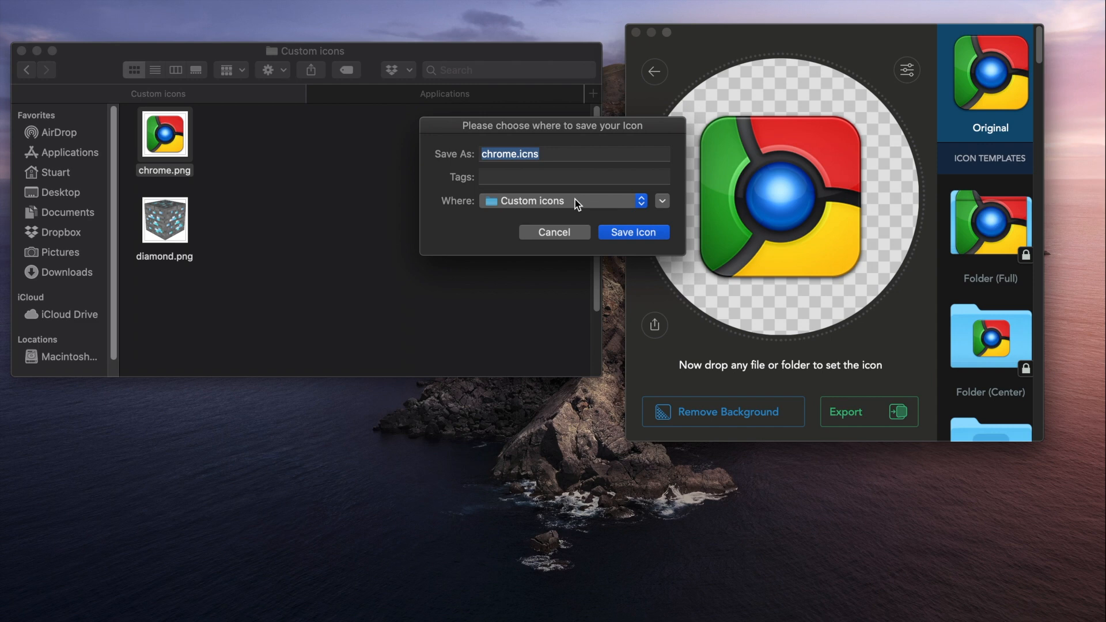
mouse_move(667, 239)
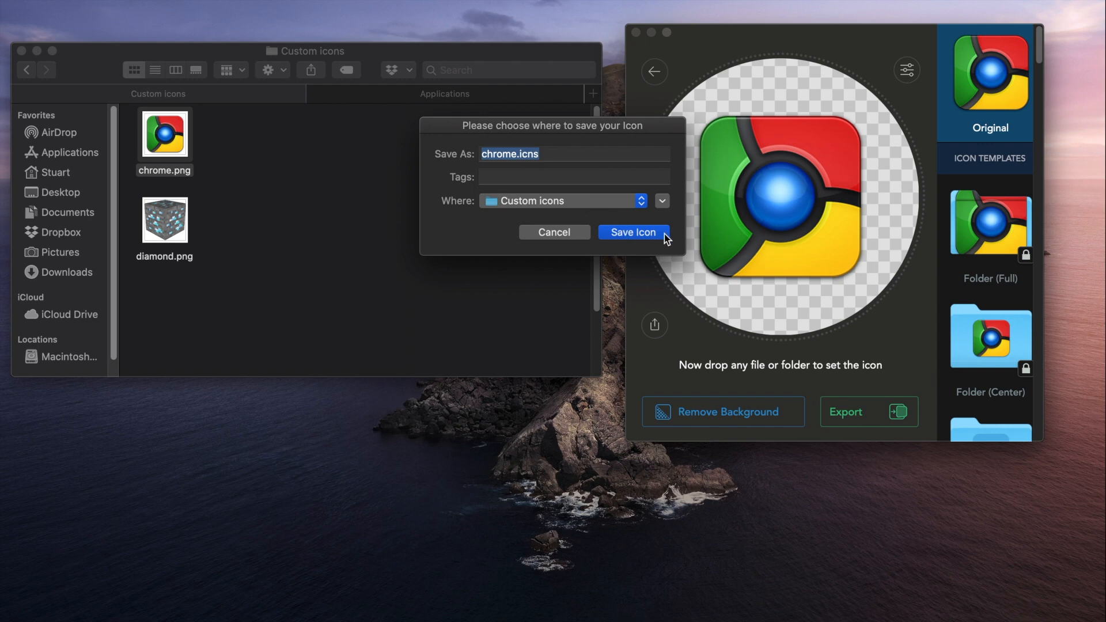
click(633, 232)
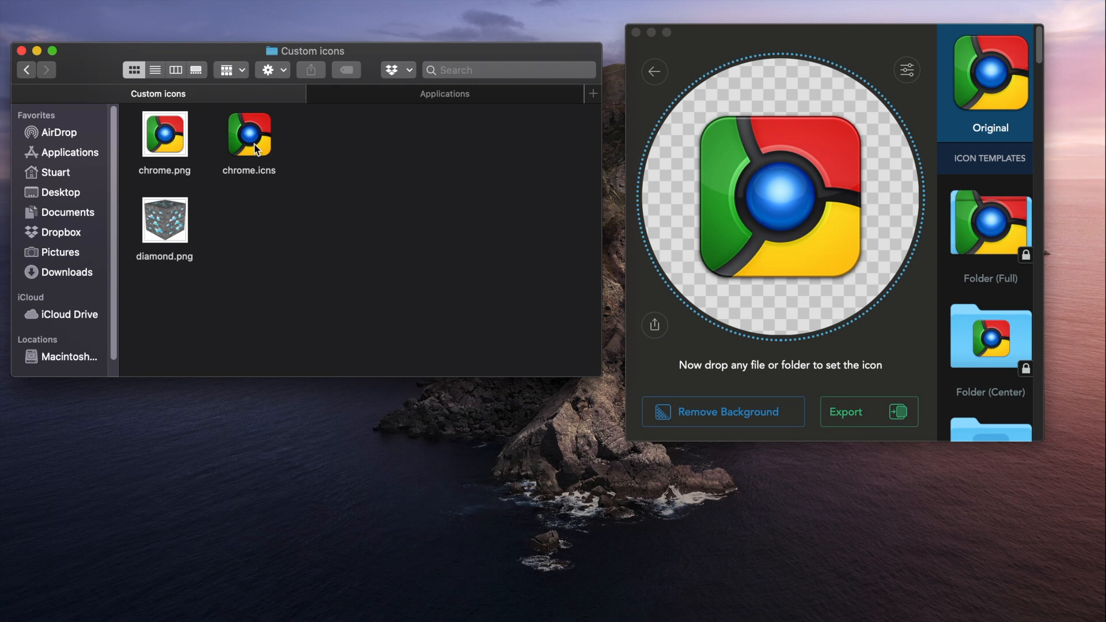
mouse_move(429, 99)
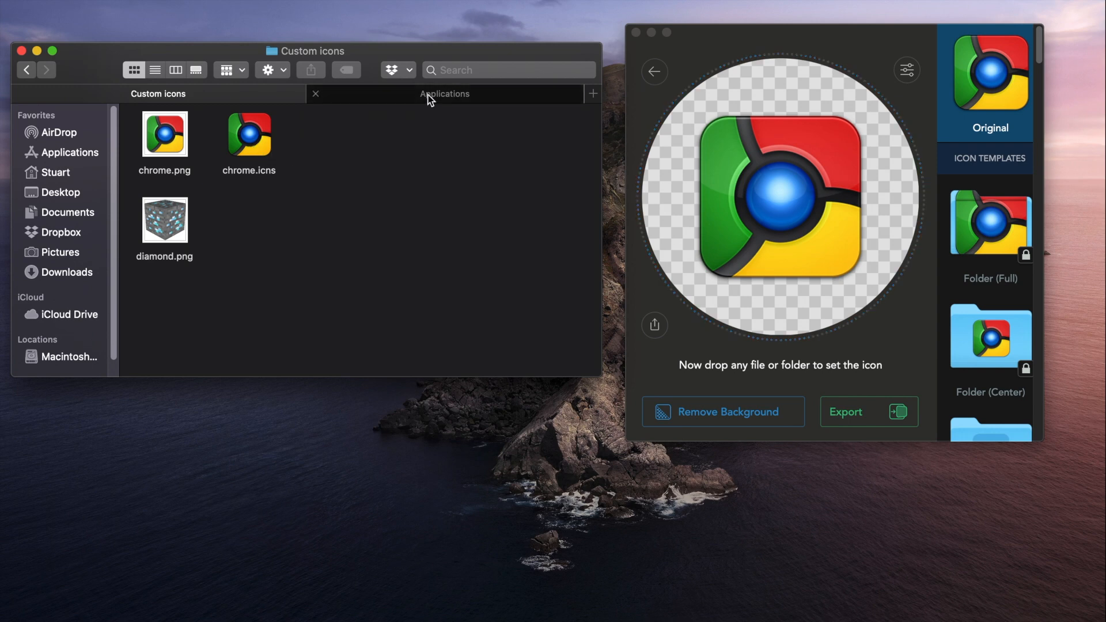
Step: Apply chrome.icns to Google Chrome.app through its Get Info window, then dismiss the Info window
click(444, 93)
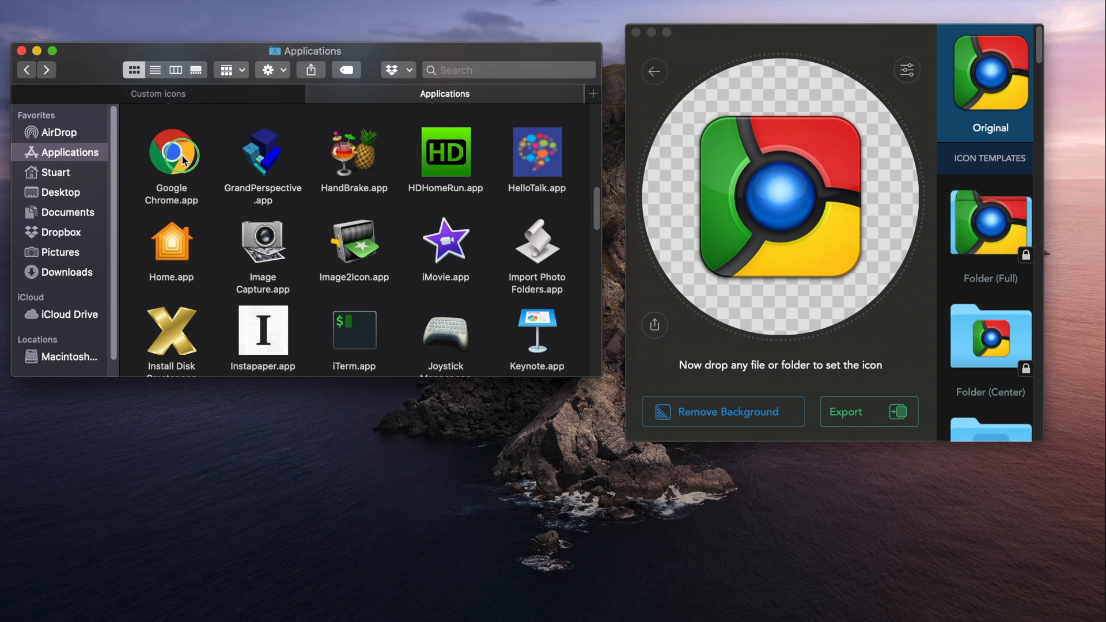
click(171, 151)
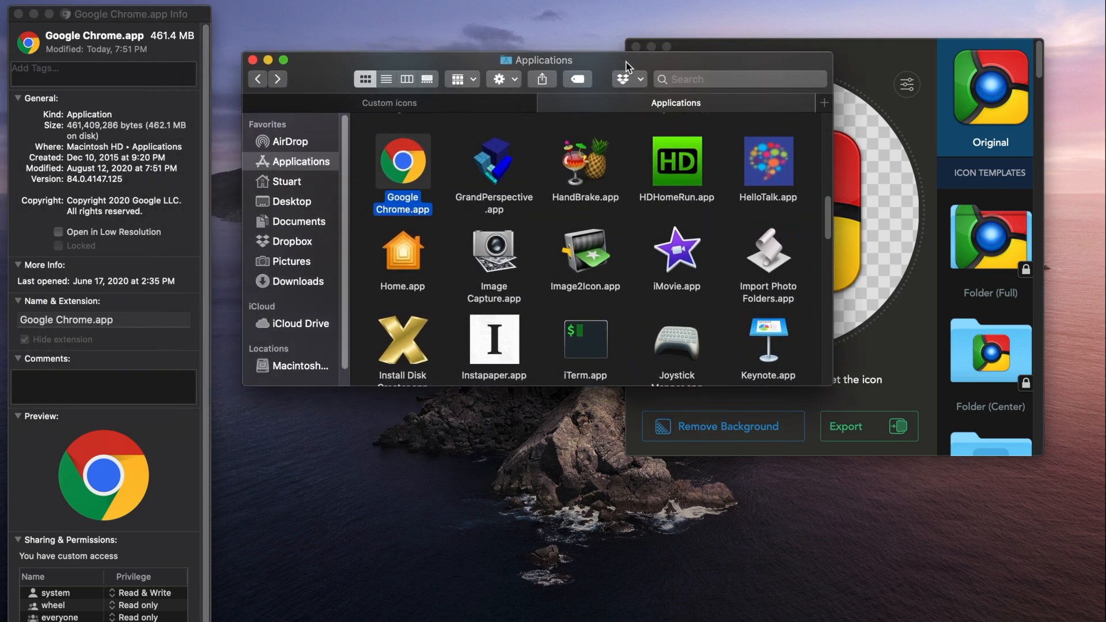
click(389, 103)
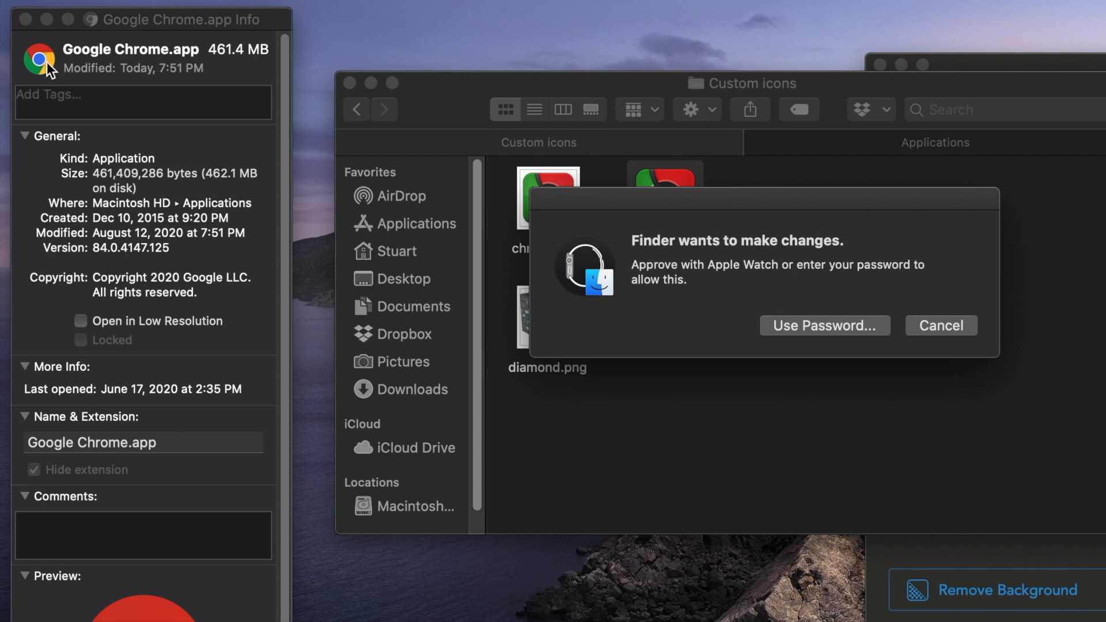
mouse_move(551, 215)
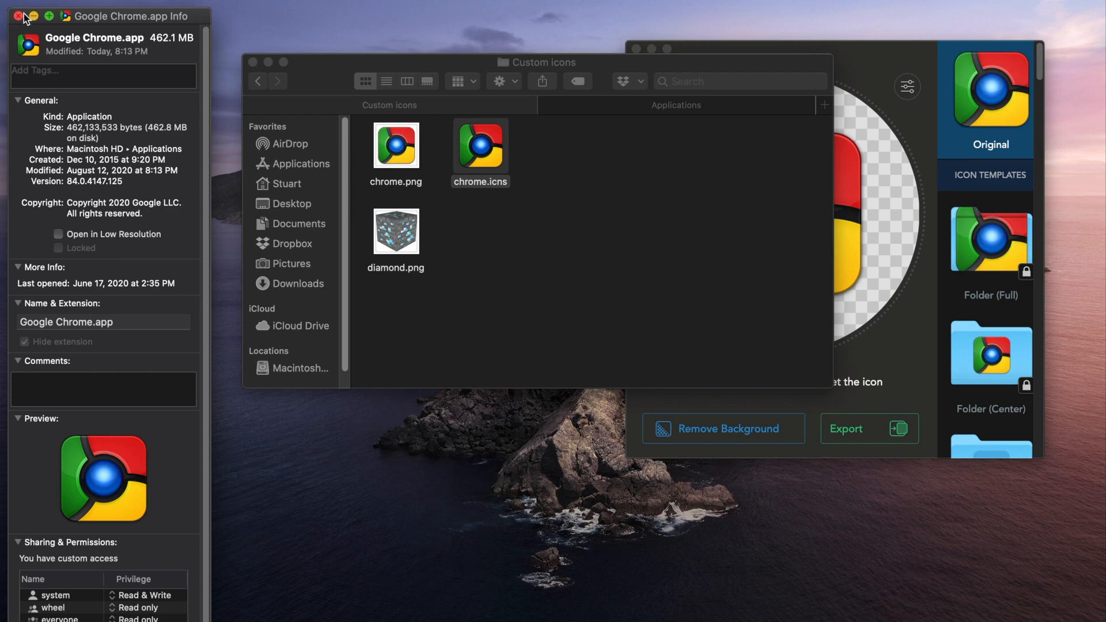
click(17, 16)
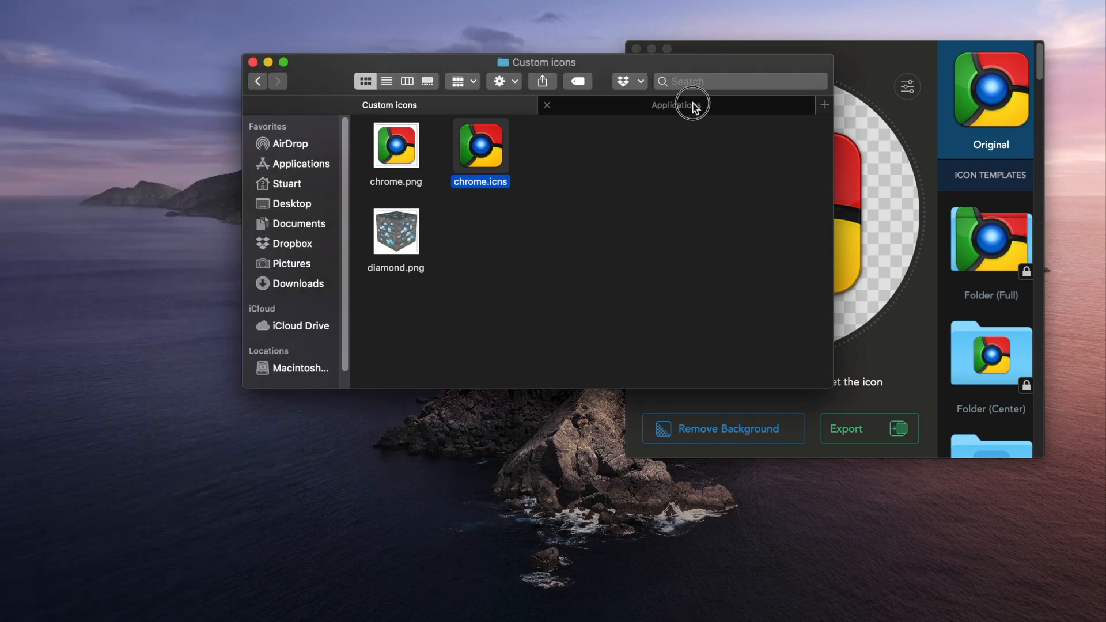
Step: Show Applications with Chrome's custom icon and switch Image2Icon to Restore mode
click(674, 105)
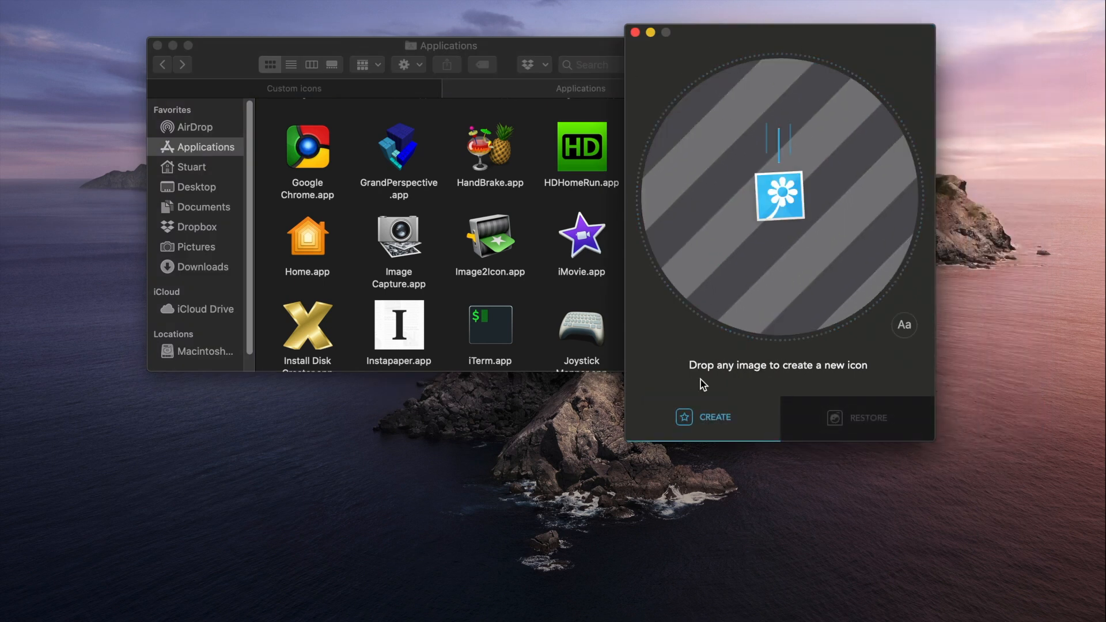
click(856, 417)
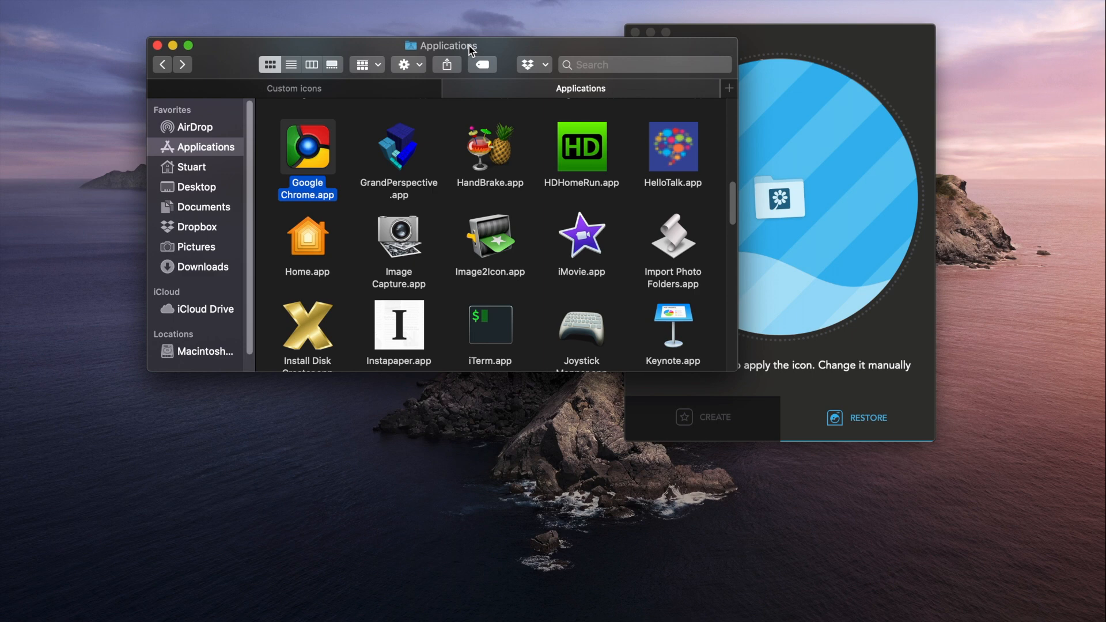
mouse_move(497, 49)
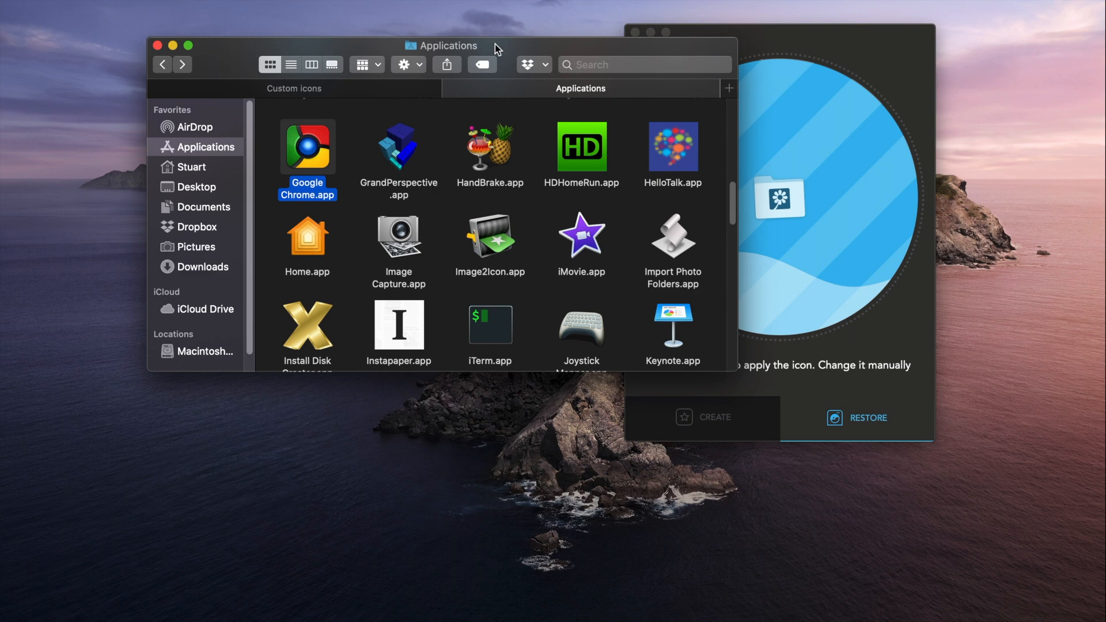